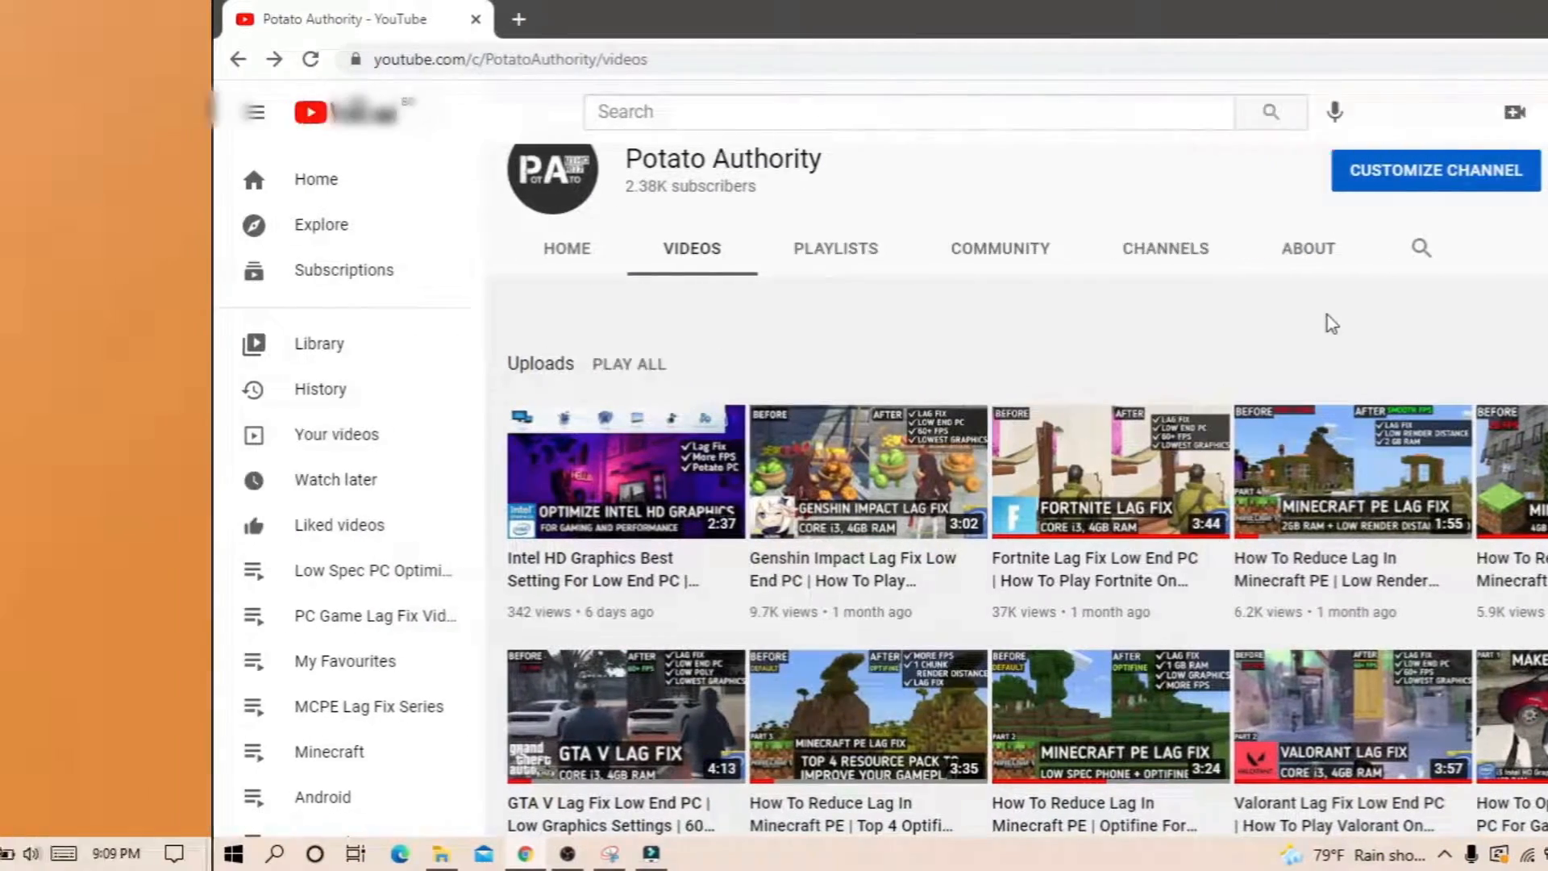
Bring up the Windows Run box with Win+R to start entering a folder path
key(win+r)
text(%)
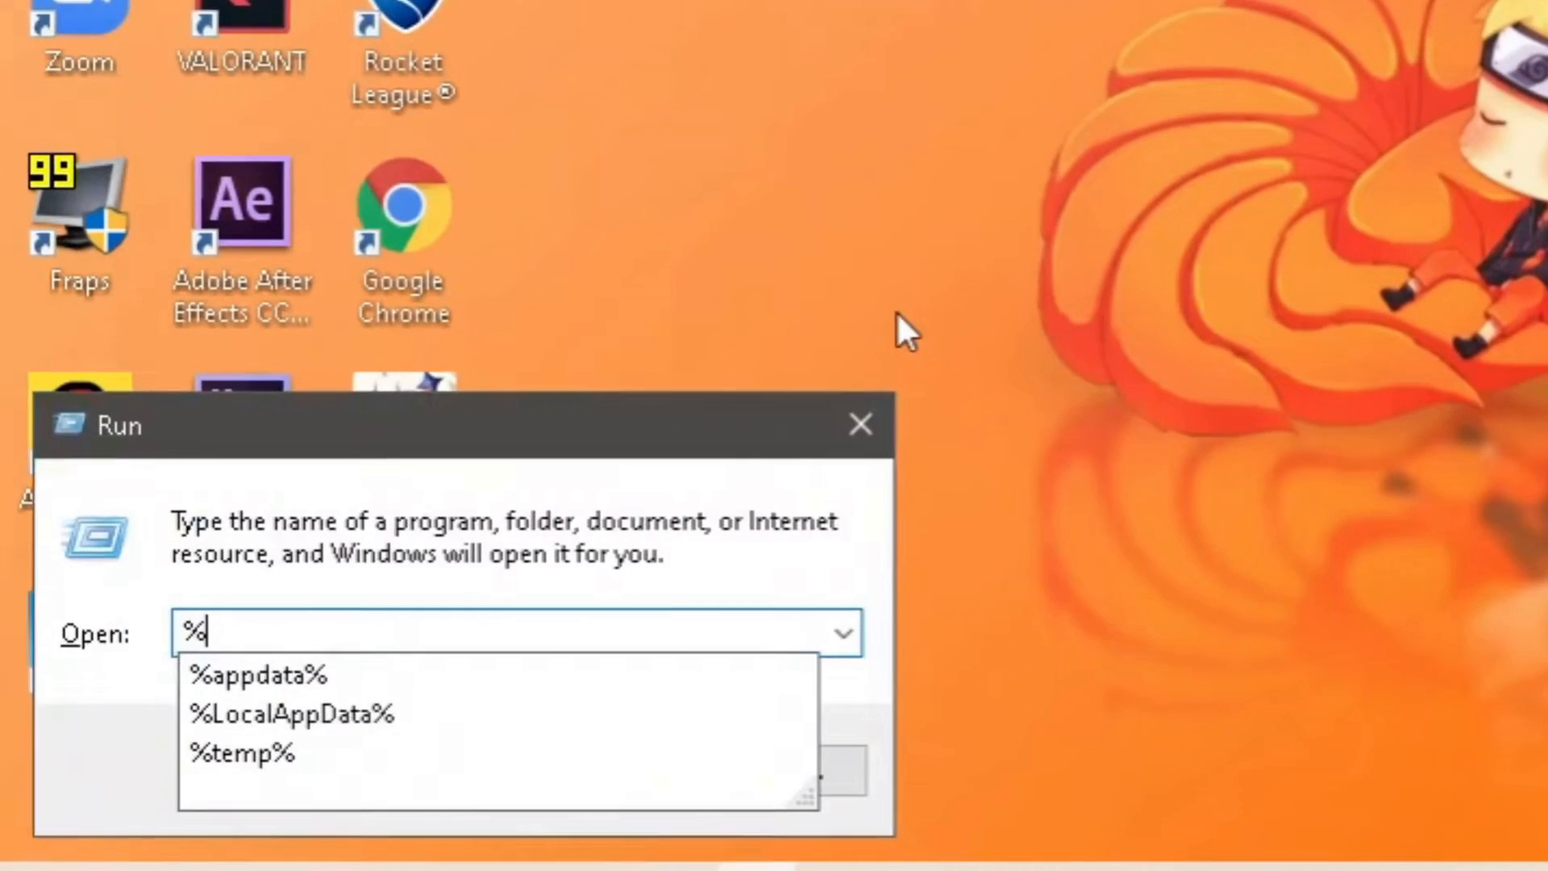
Open %LocalAppData% and go into FortniteGame's Saved > Config > WindowsClient folder with GameUserSettings.ini
click(289, 712)
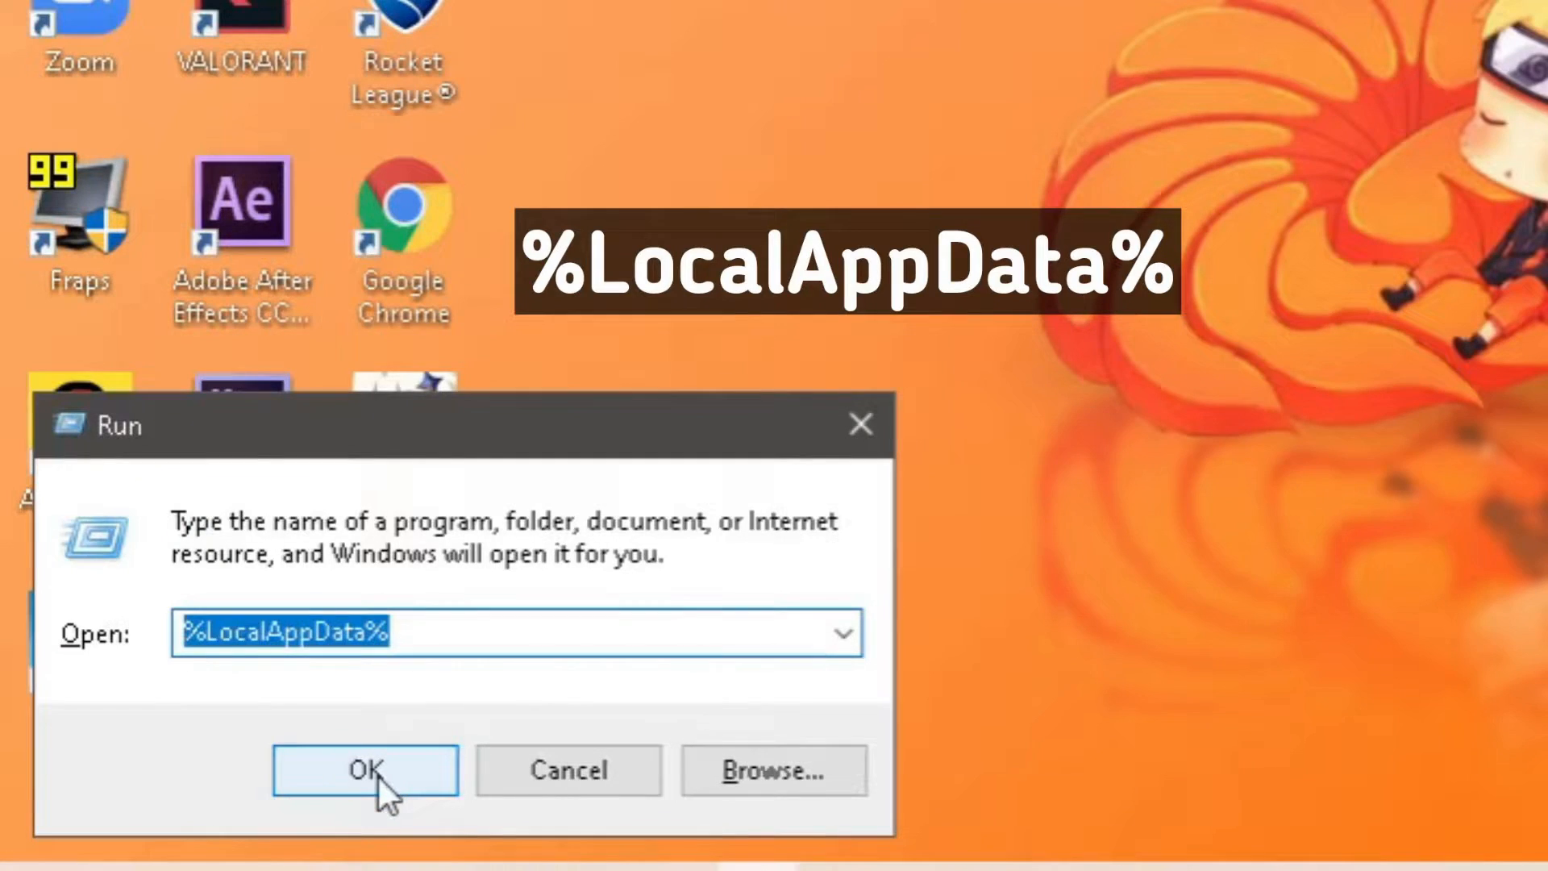
click(364, 771)
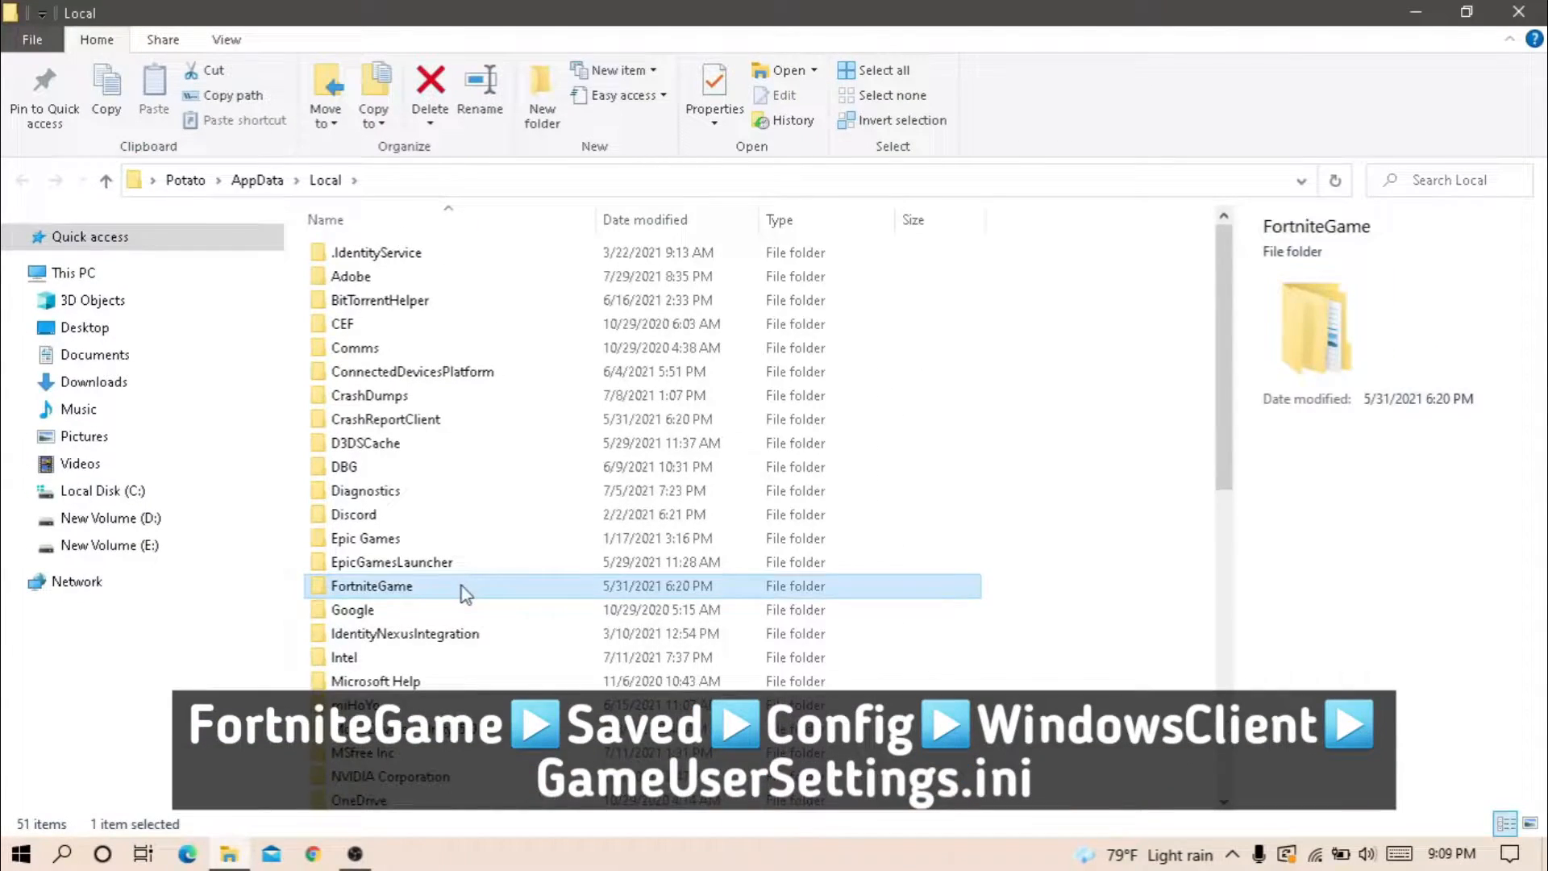
double_click(371, 586)
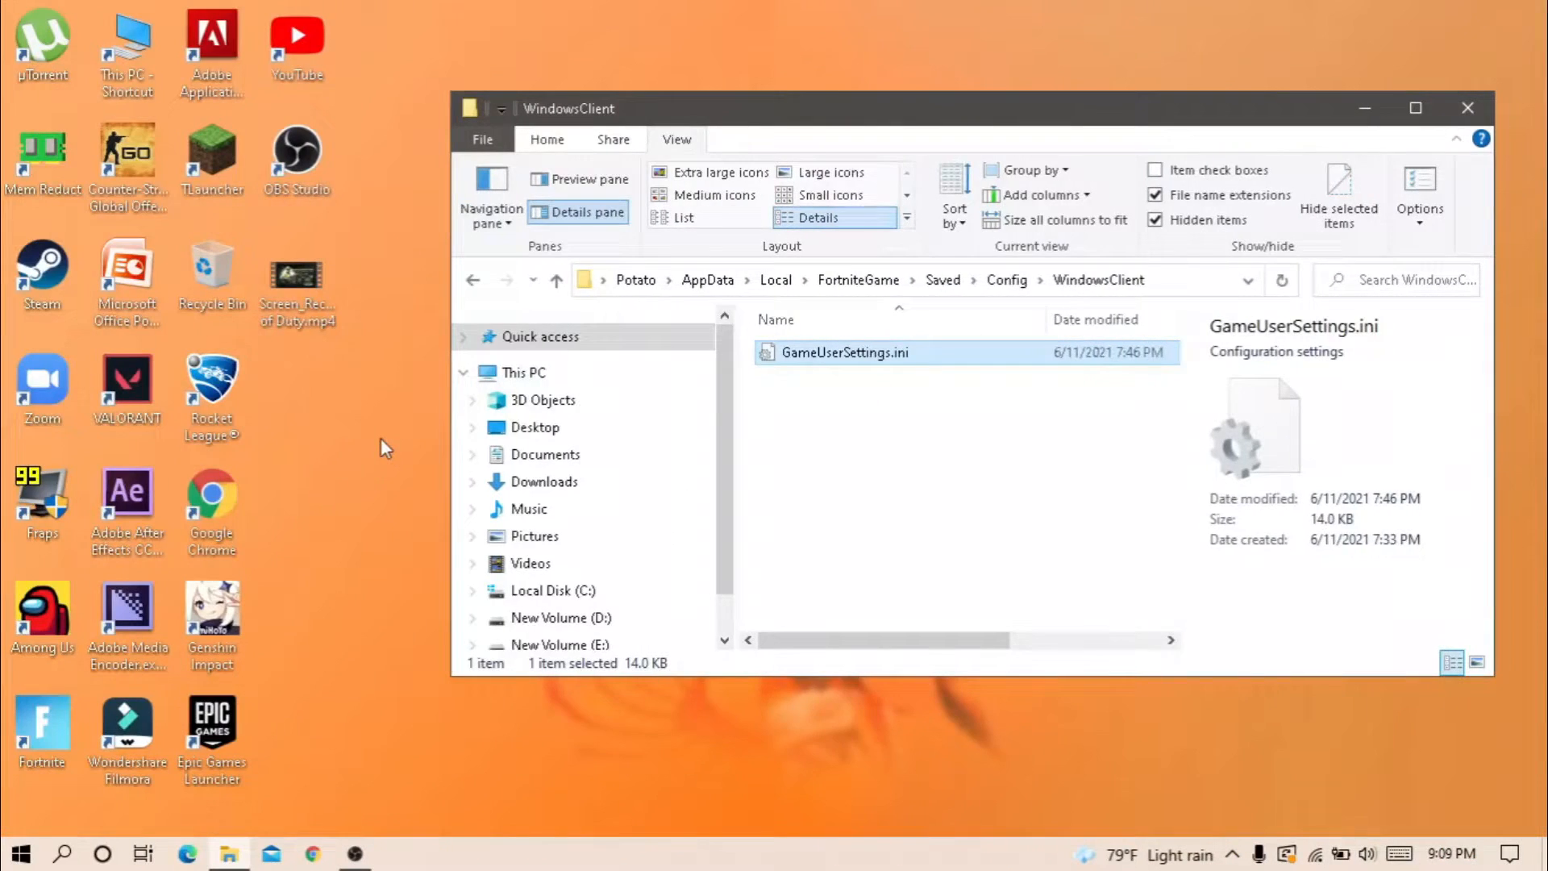
click(19, 851)
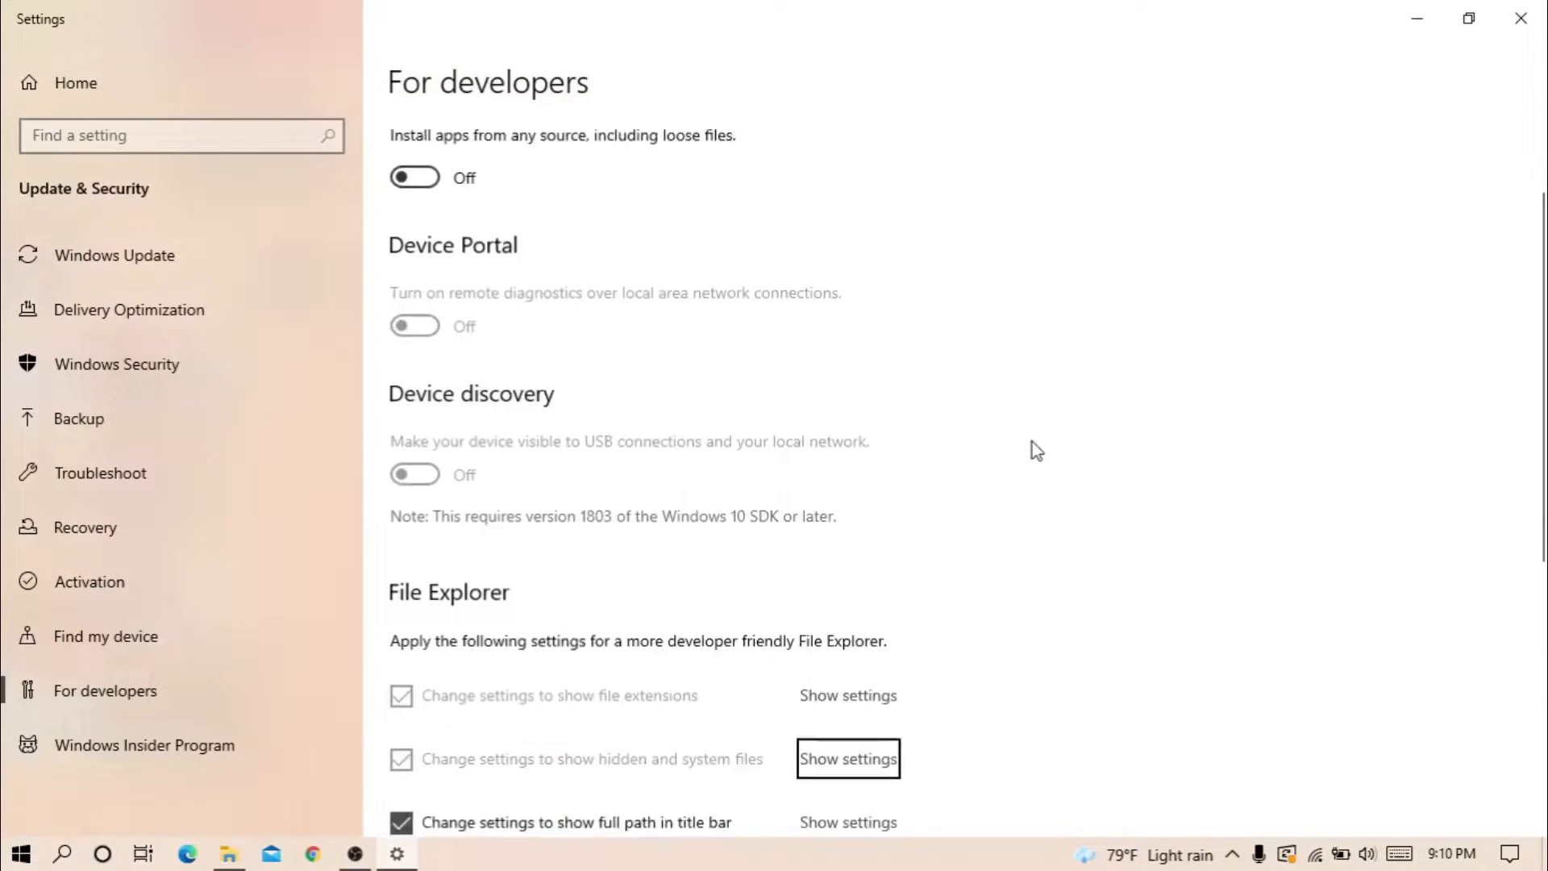
Choose 'Show settings for hidden and system files' on the For developers page
click(847, 758)
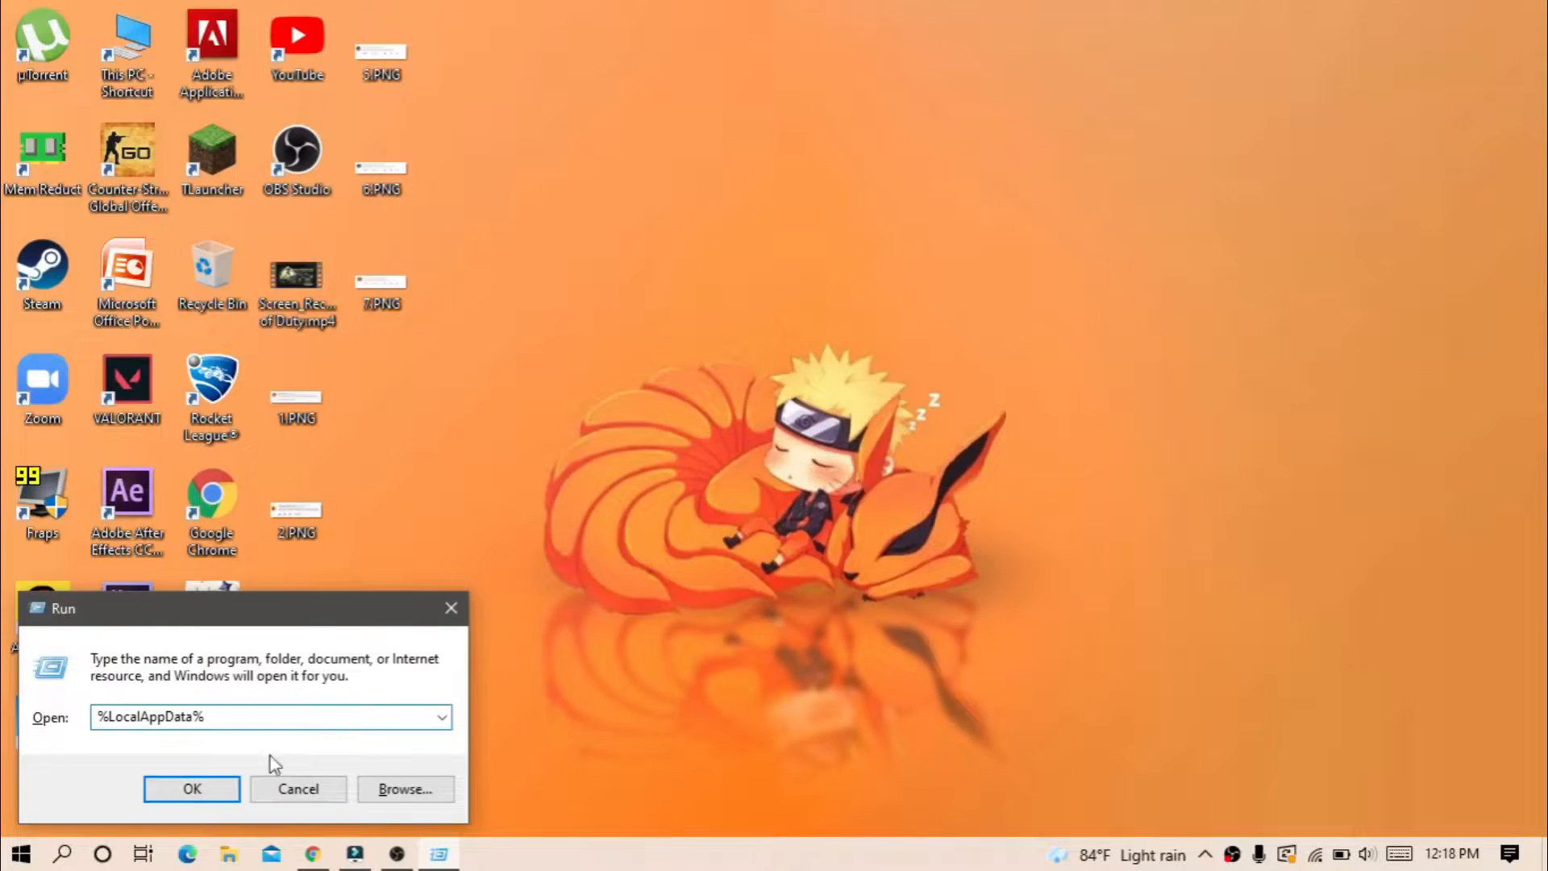
Reopen %LocalAppData% and go into VALORANT > Saved > Config with its random-number subfolder
click(192, 788)
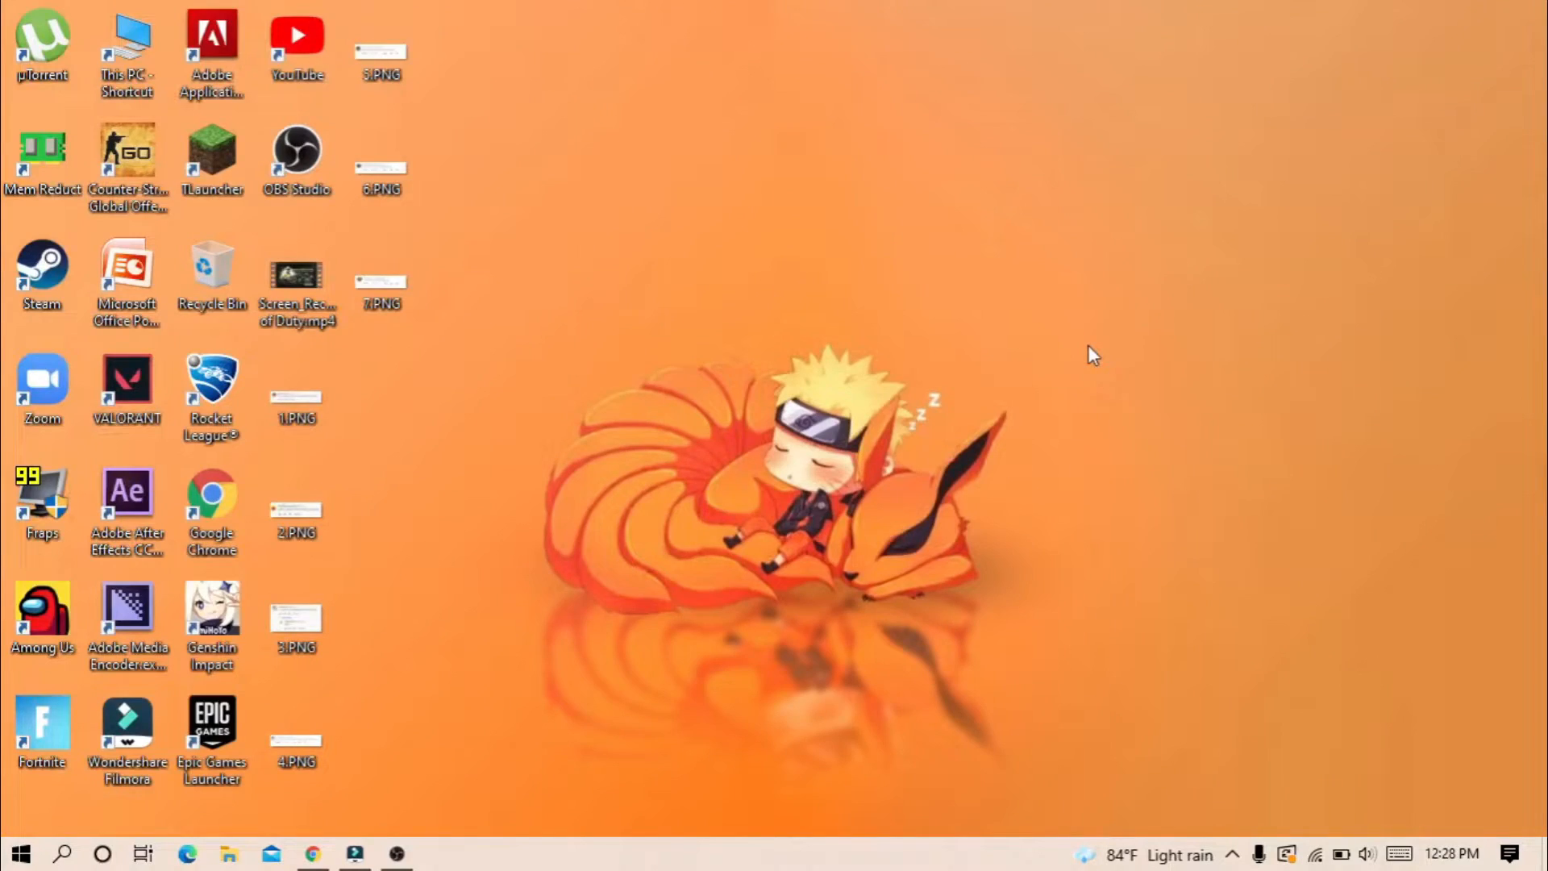
text(%)
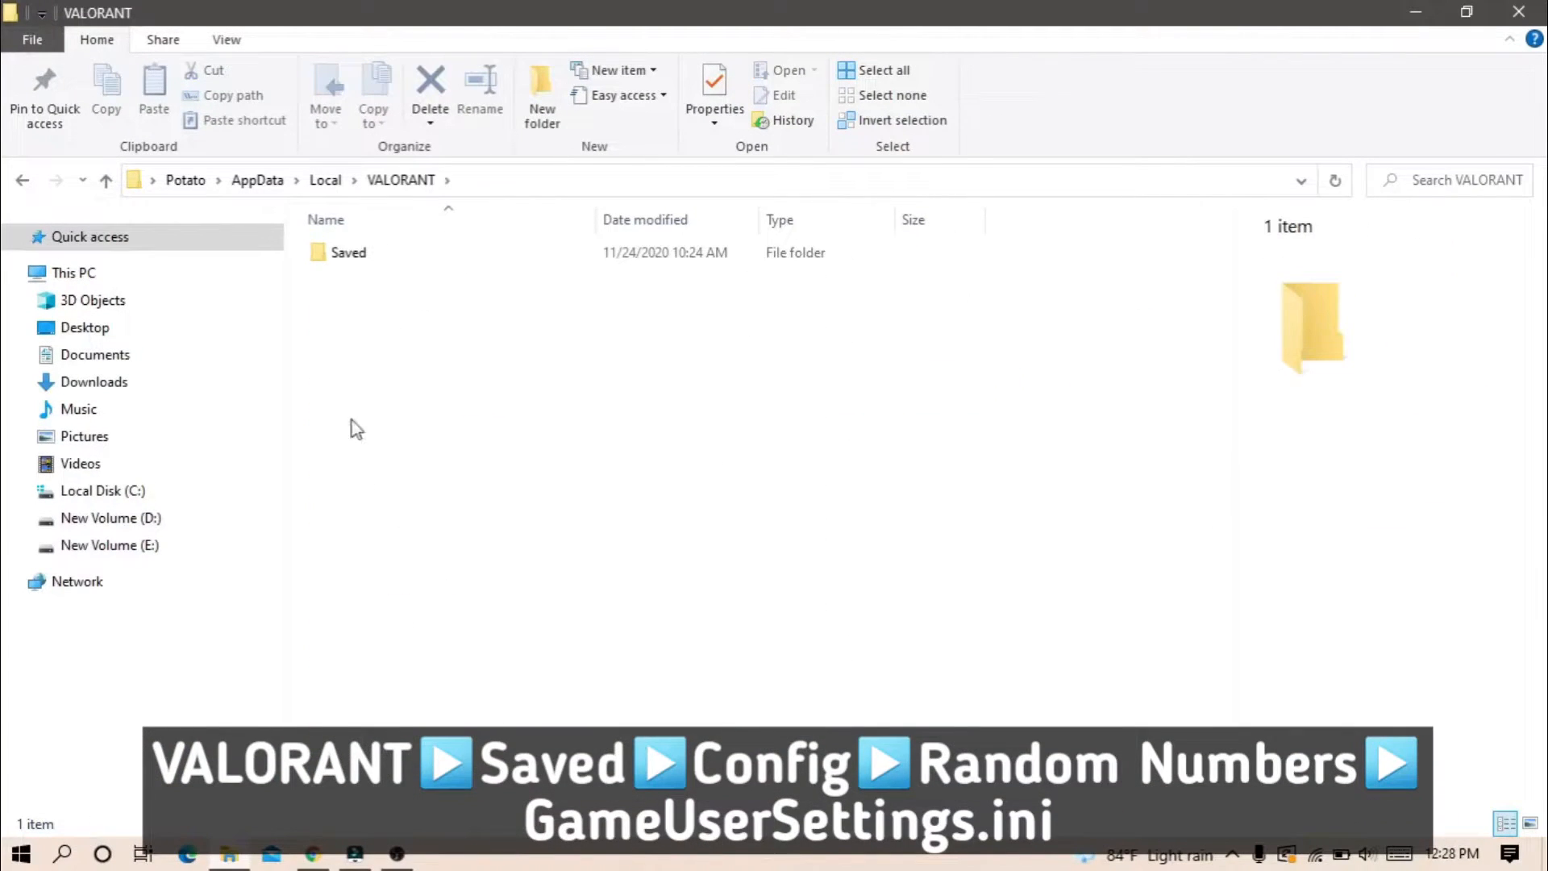
double_click(348, 252)
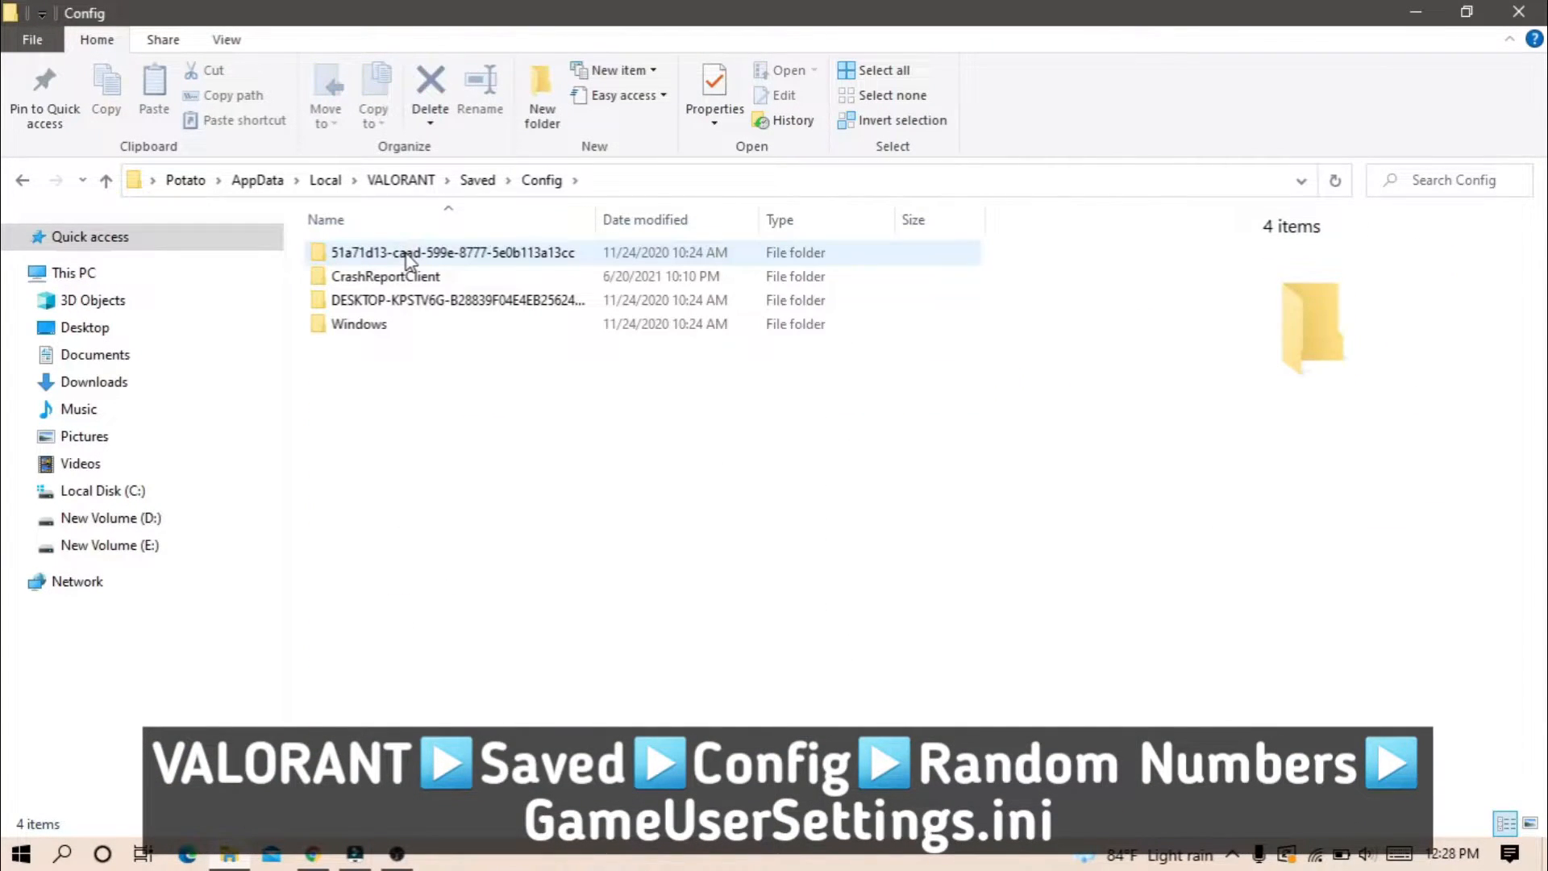